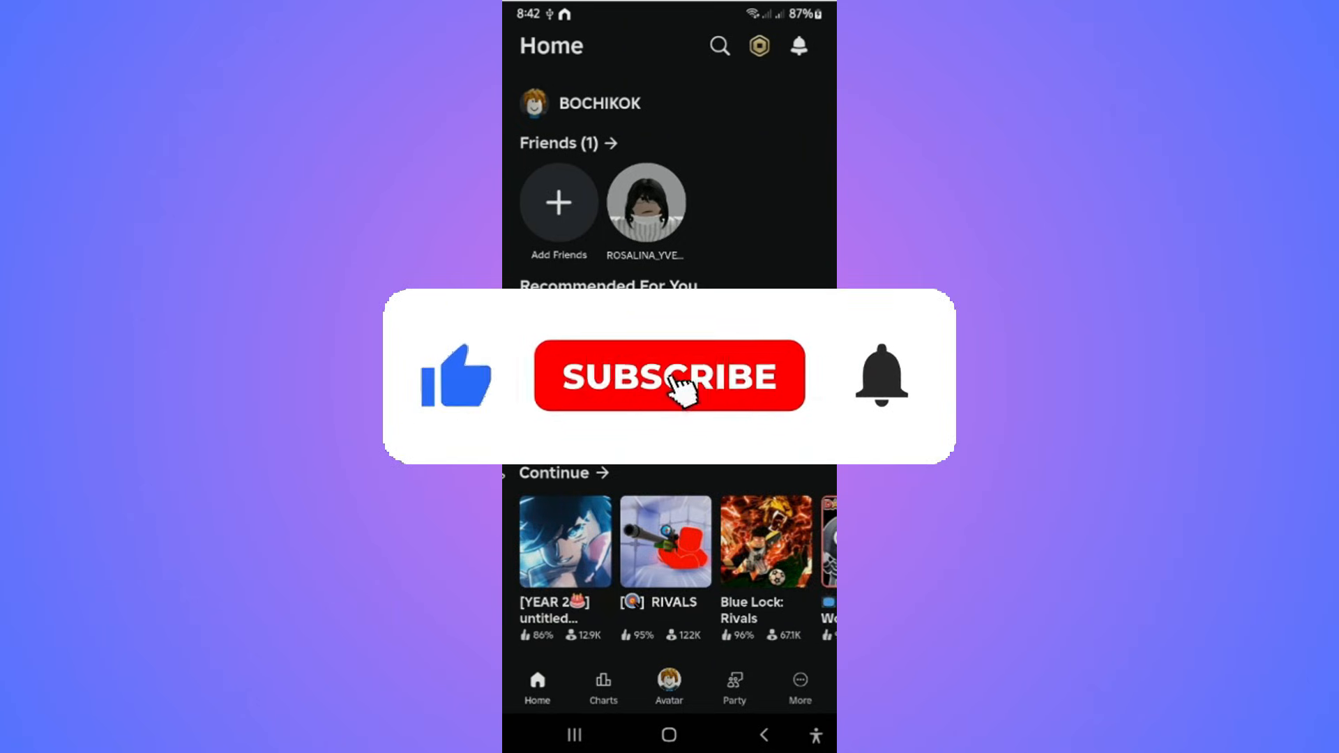
Step: Go to the More tab and open Roblox Settings from further down the list
left_click(669, 376)
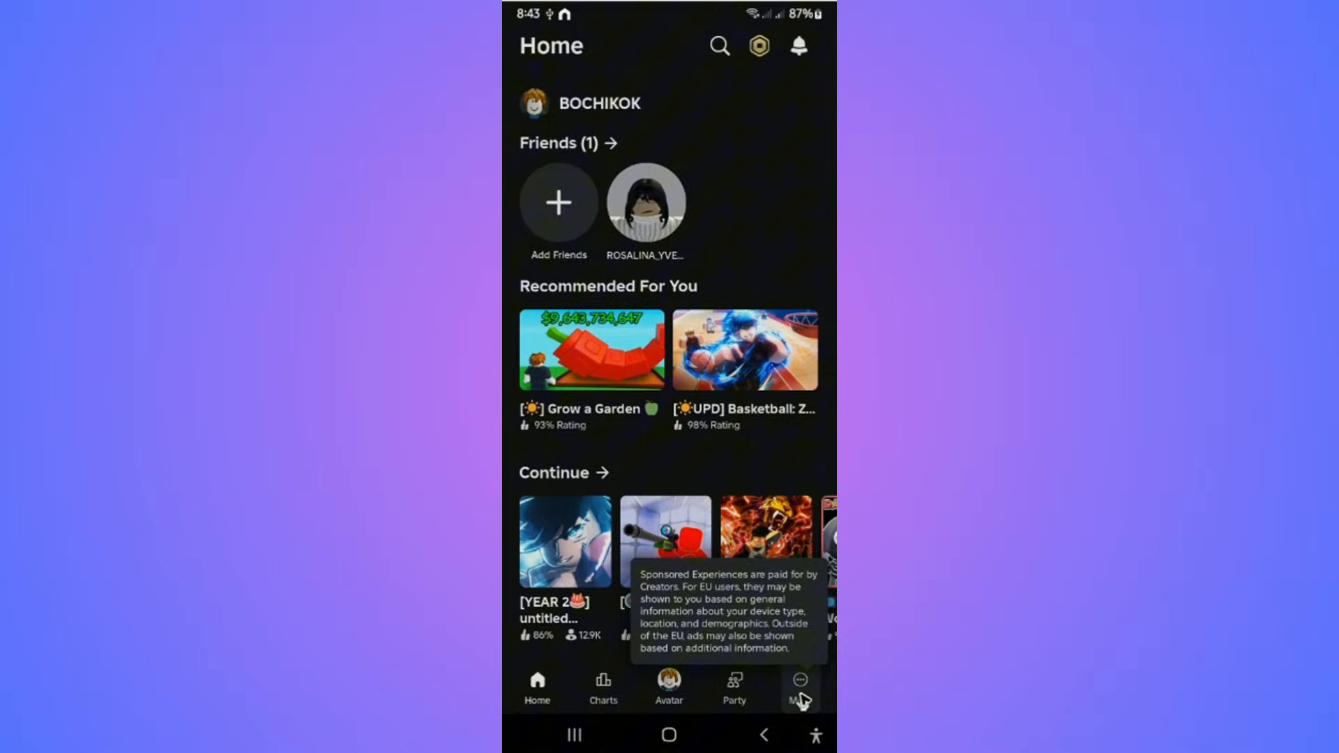
left_click(798, 689)
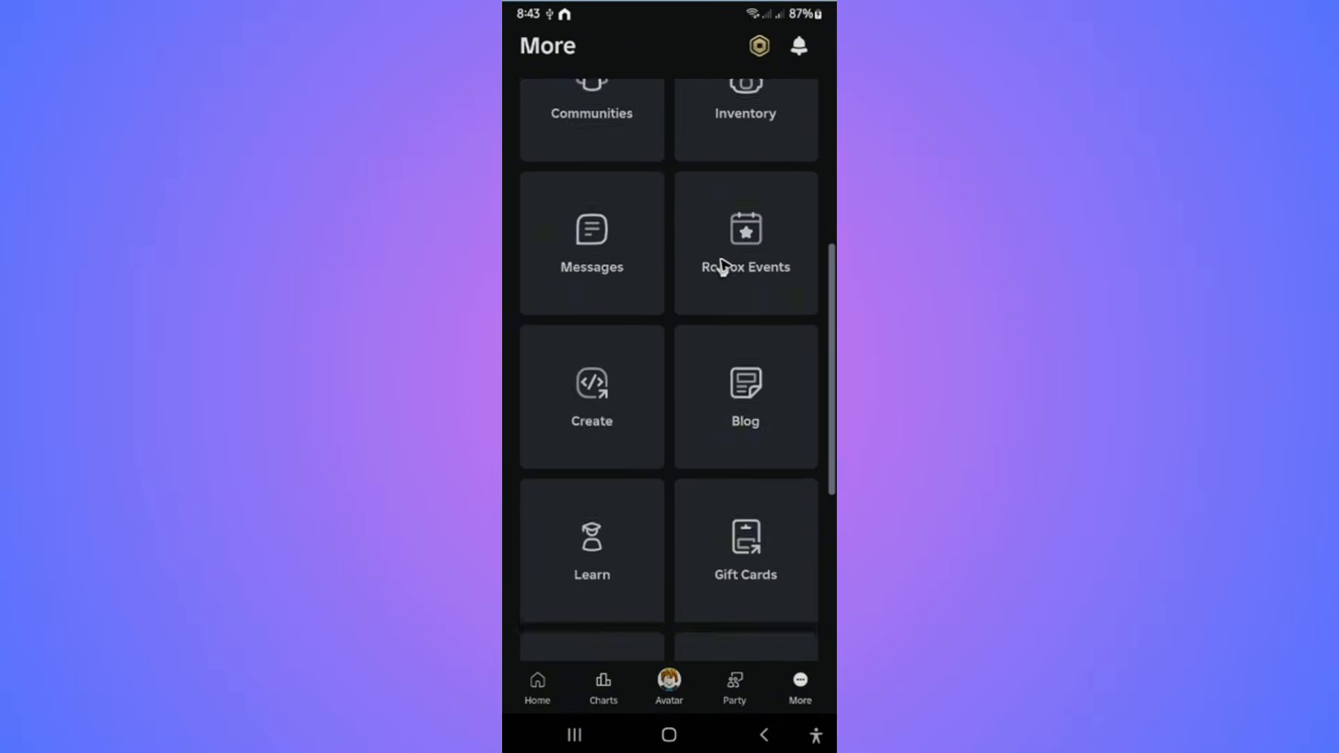
scroll("down", 3)
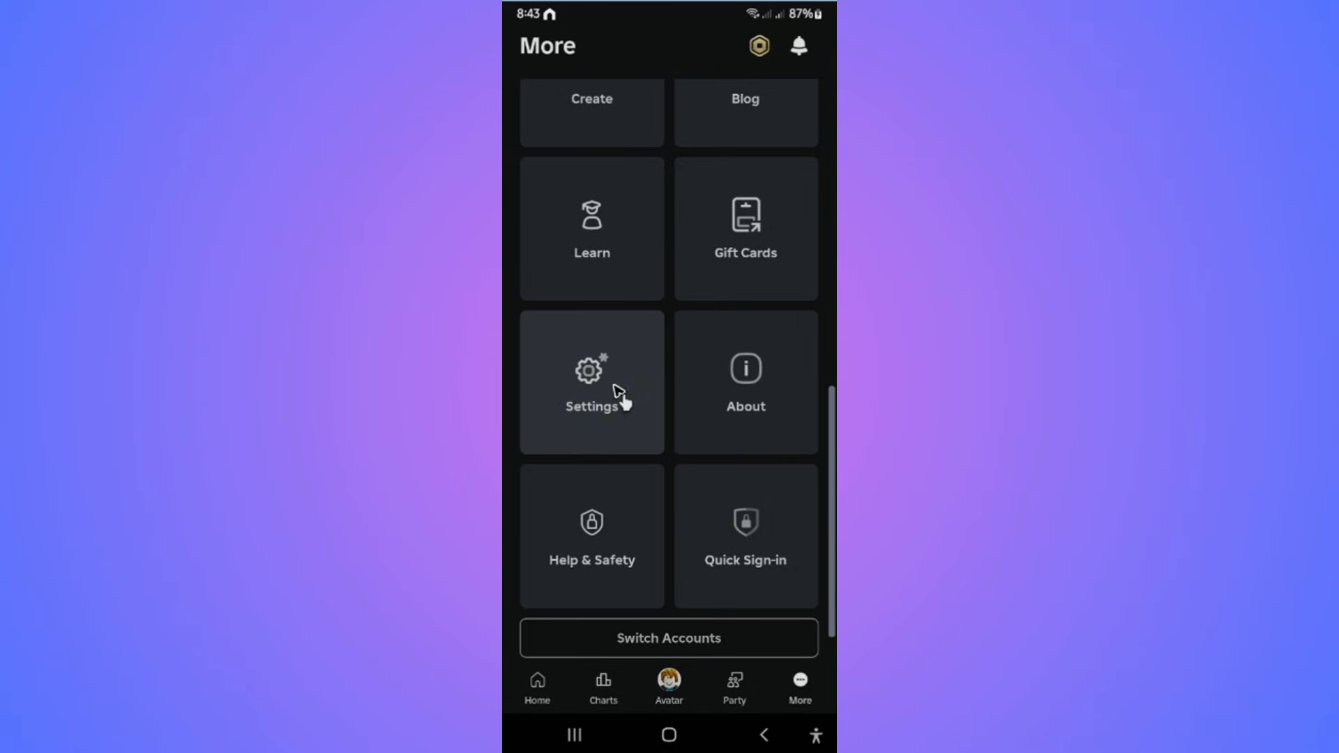
left_click(590, 382)
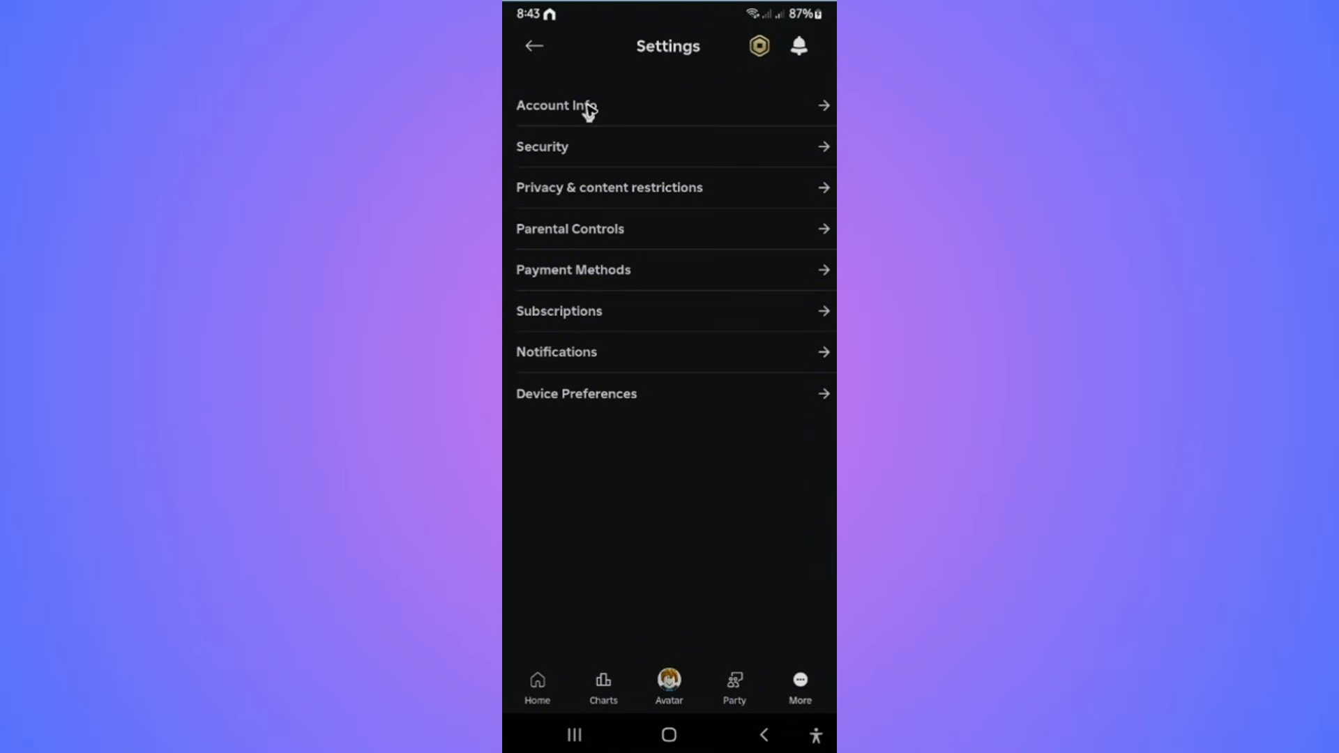
Step: Open Account Info and bring up the Manage Your Passkeys list
left_click(555, 105)
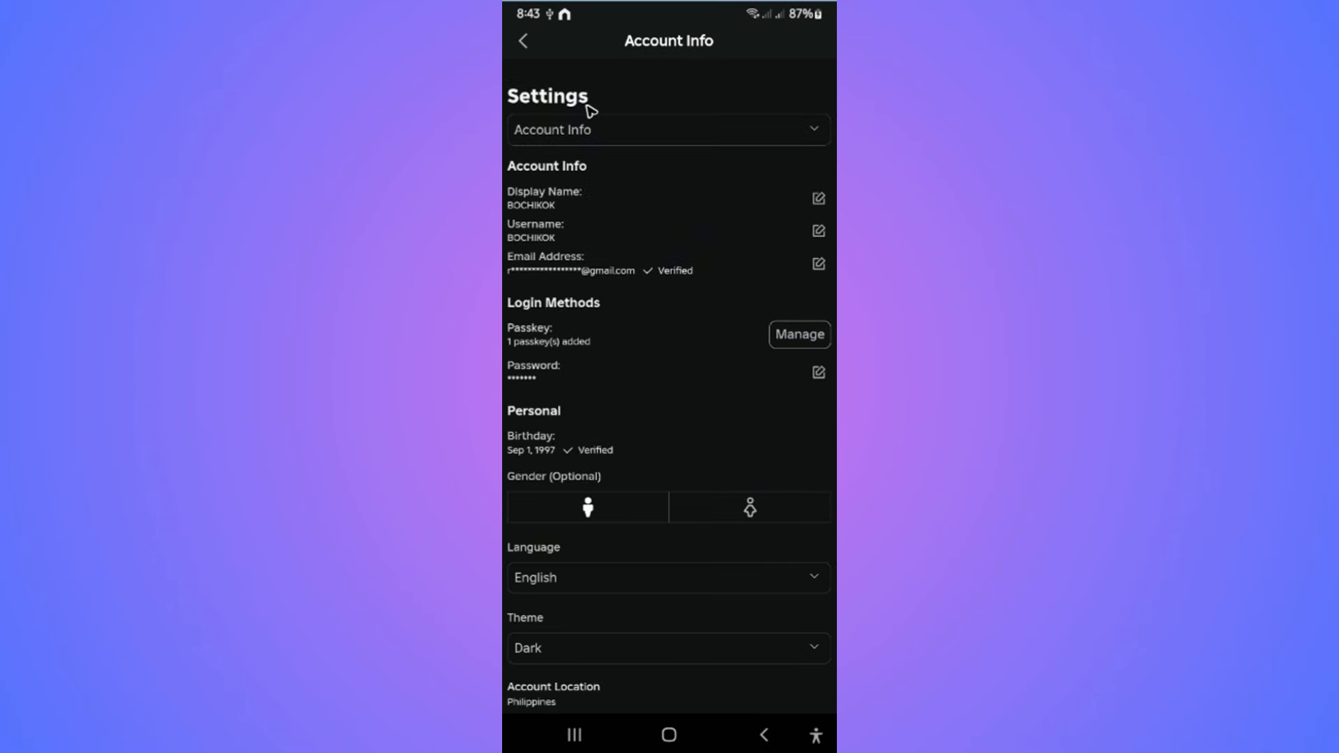
mouse_move(586, 312)
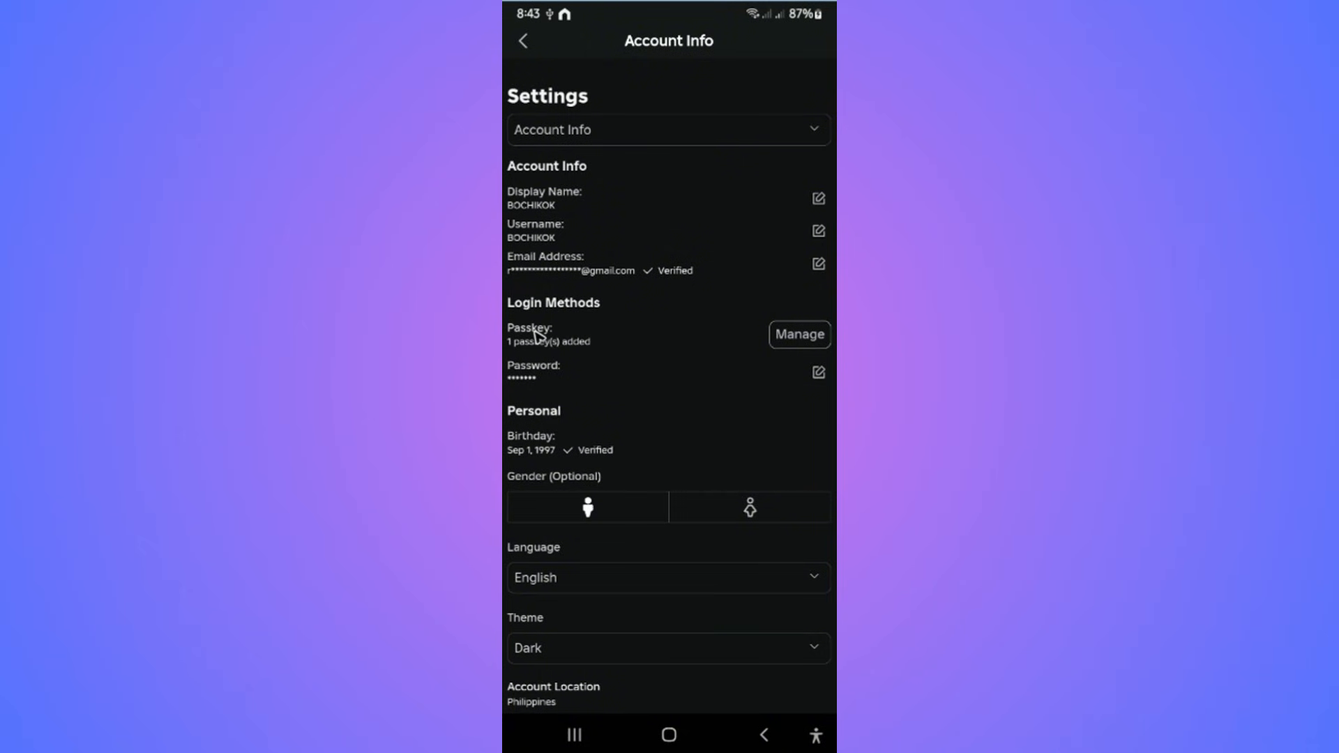
mouse_move(662, 339)
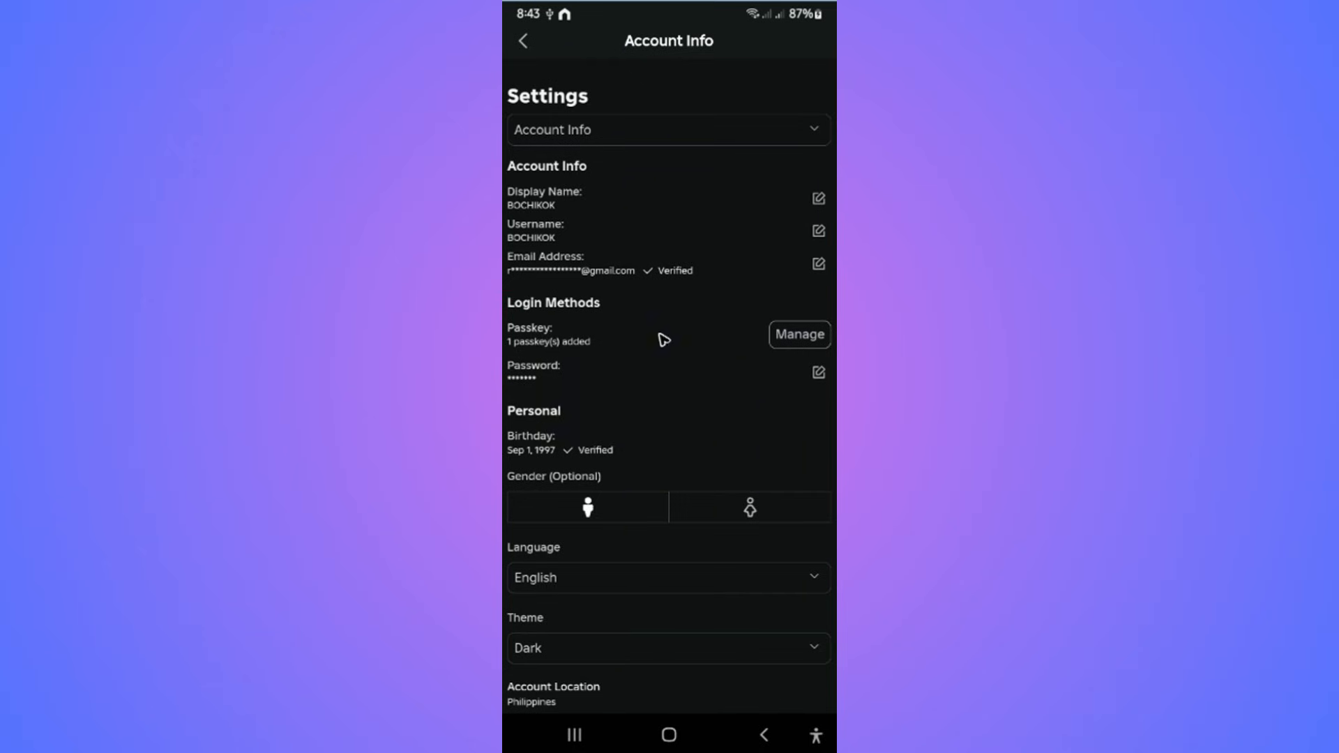
left_click(798, 334)
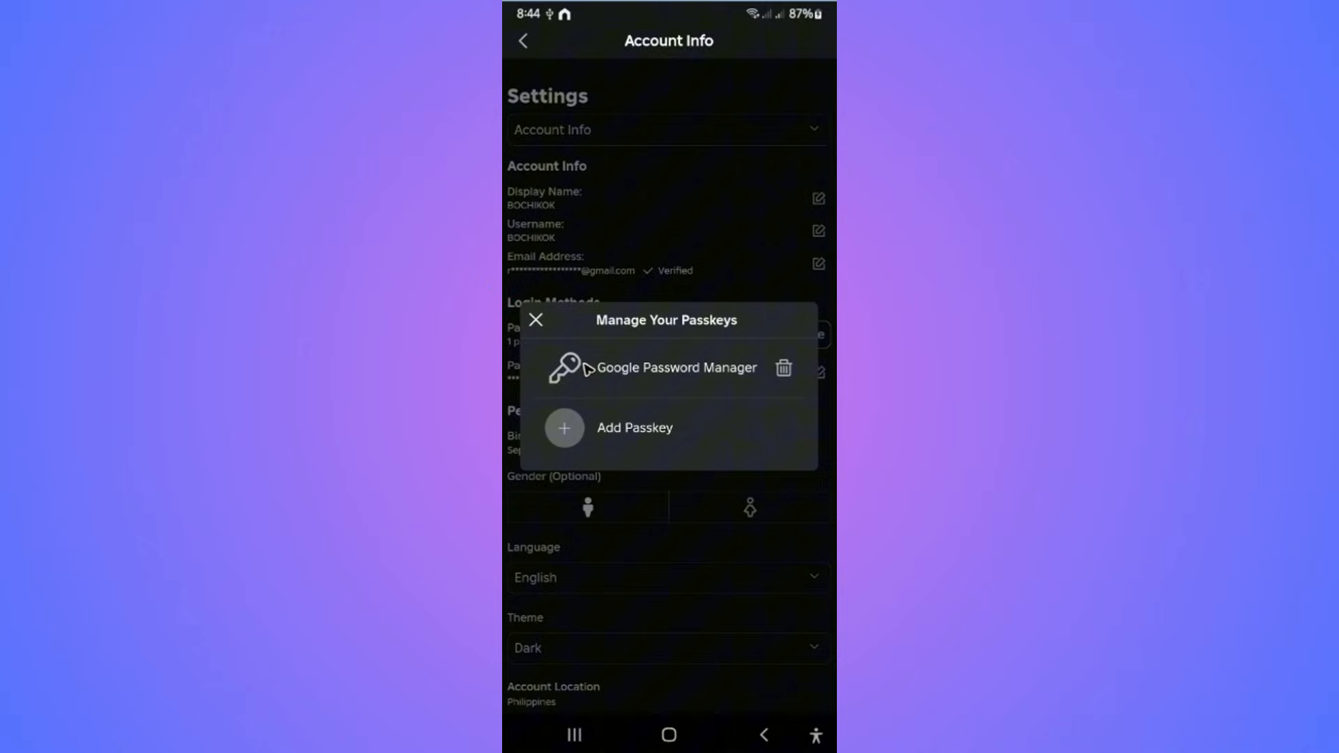
mouse_move(747, 389)
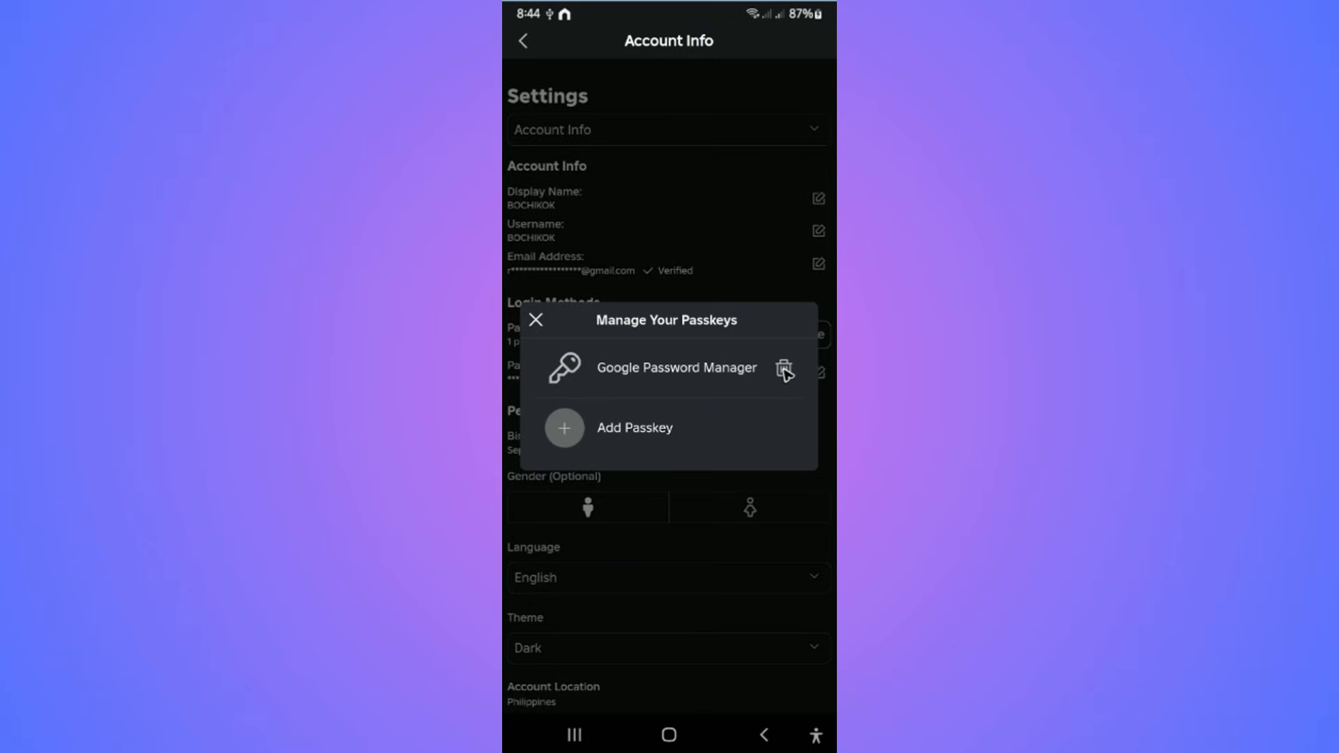
Step: Tap the trash icon beside the Google Password Manager passkey
left_click(784, 369)
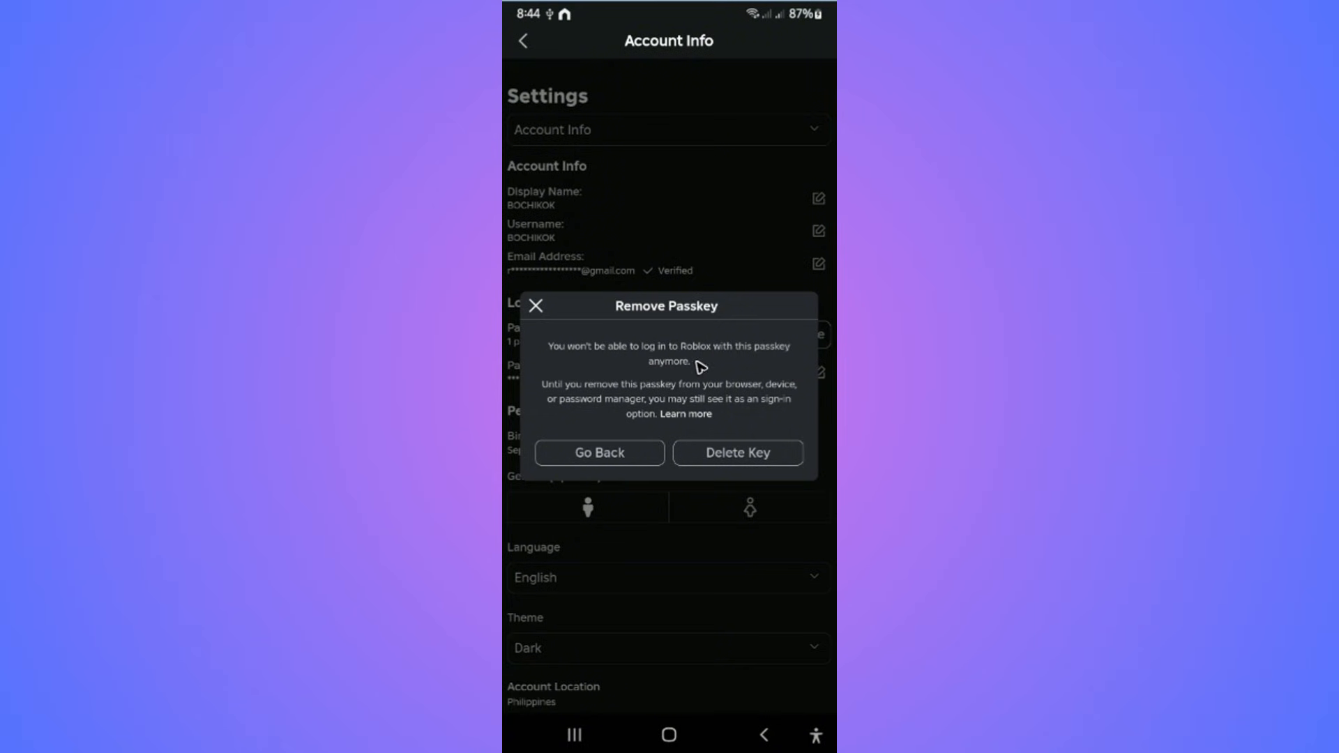
mouse_move(705, 370)
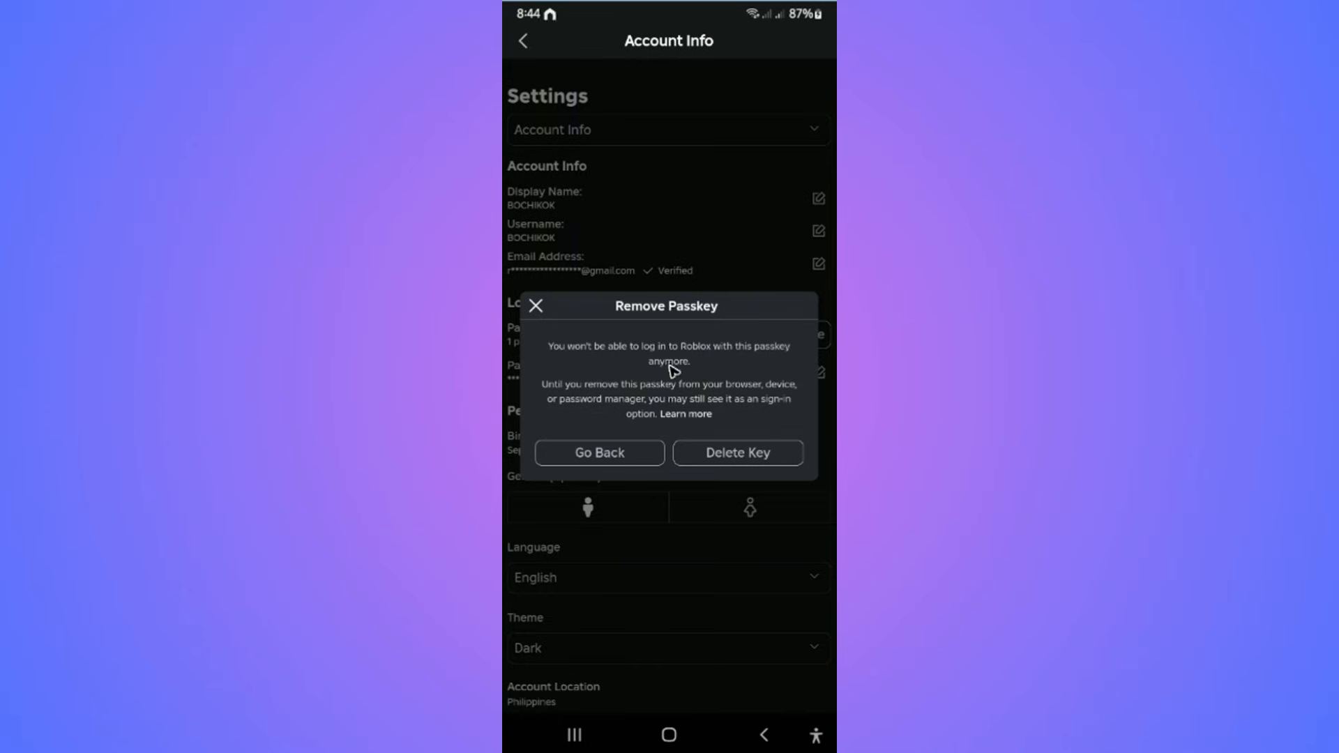
mouse_move(737, 453)
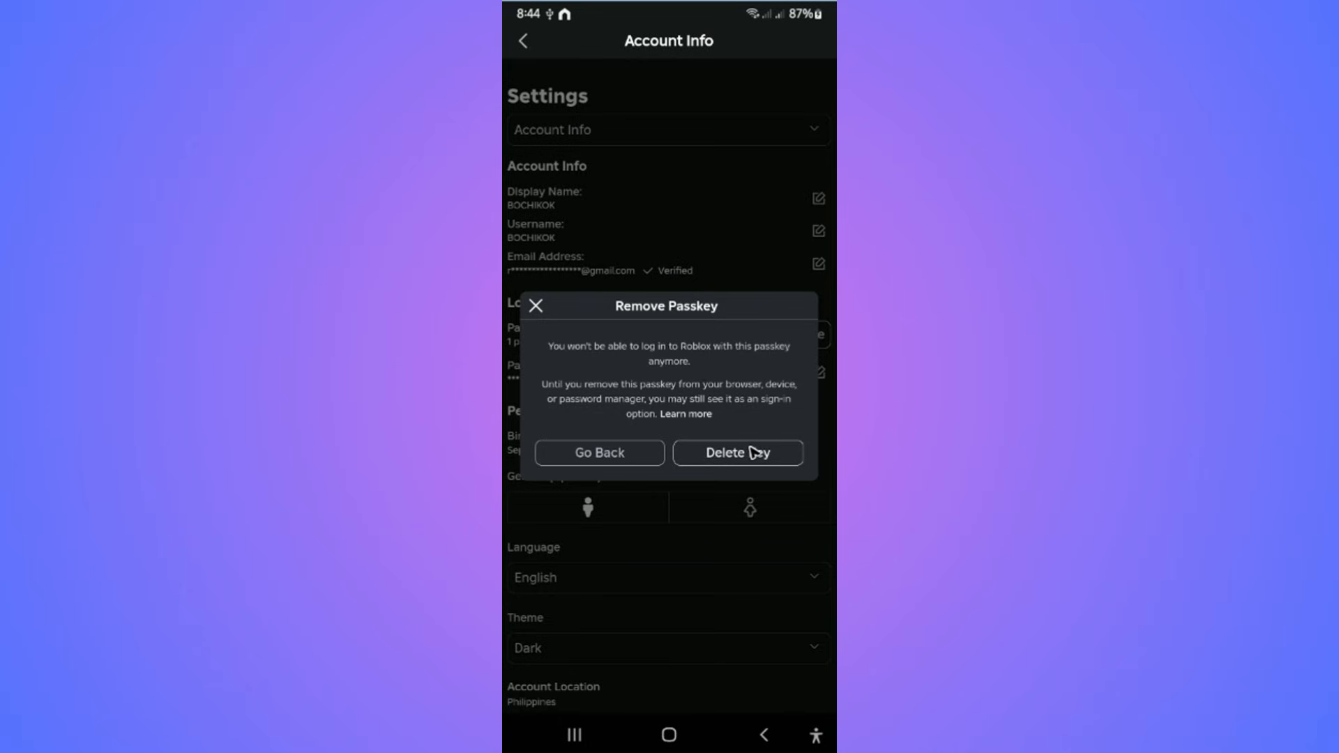
left_click(736, 453)
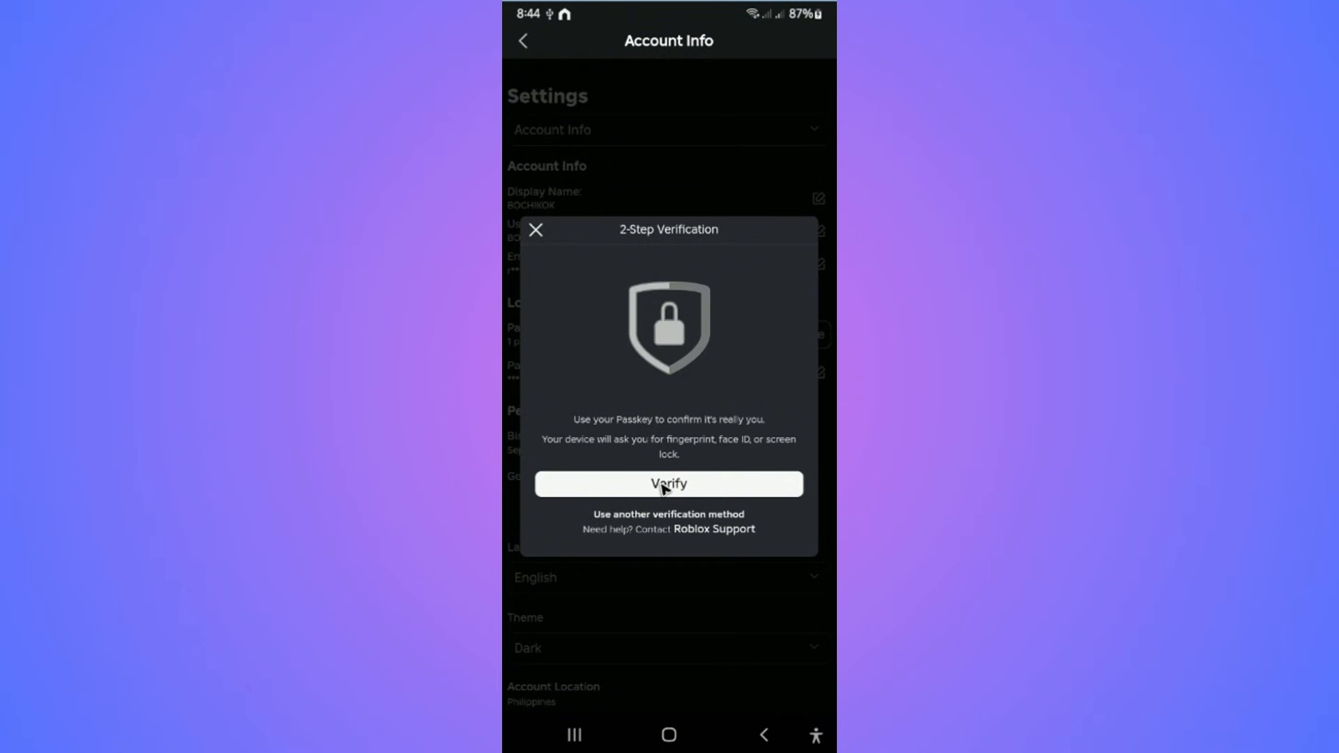
left_click(668, 483)
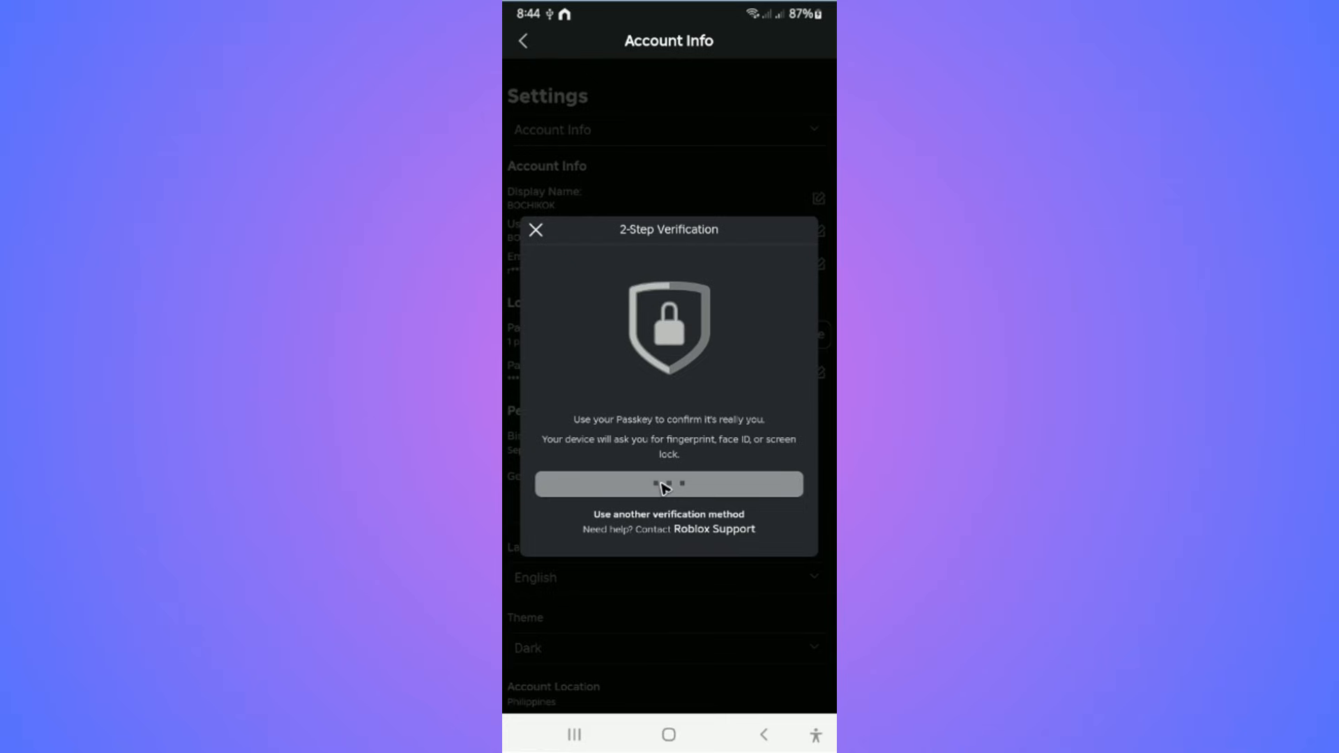
left_click(669, 485)
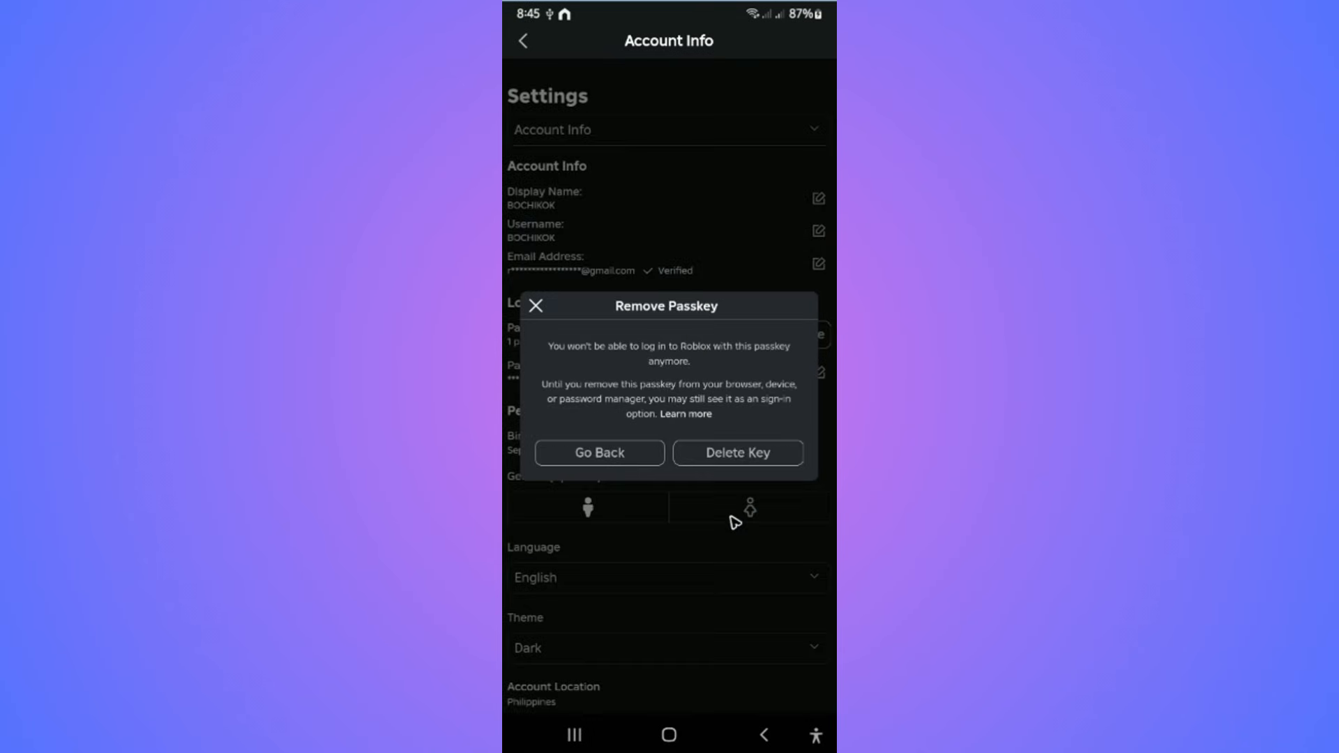
Step: Confirm Delete Key to remove the Google Password Manager passkey
left_click(737, 453)
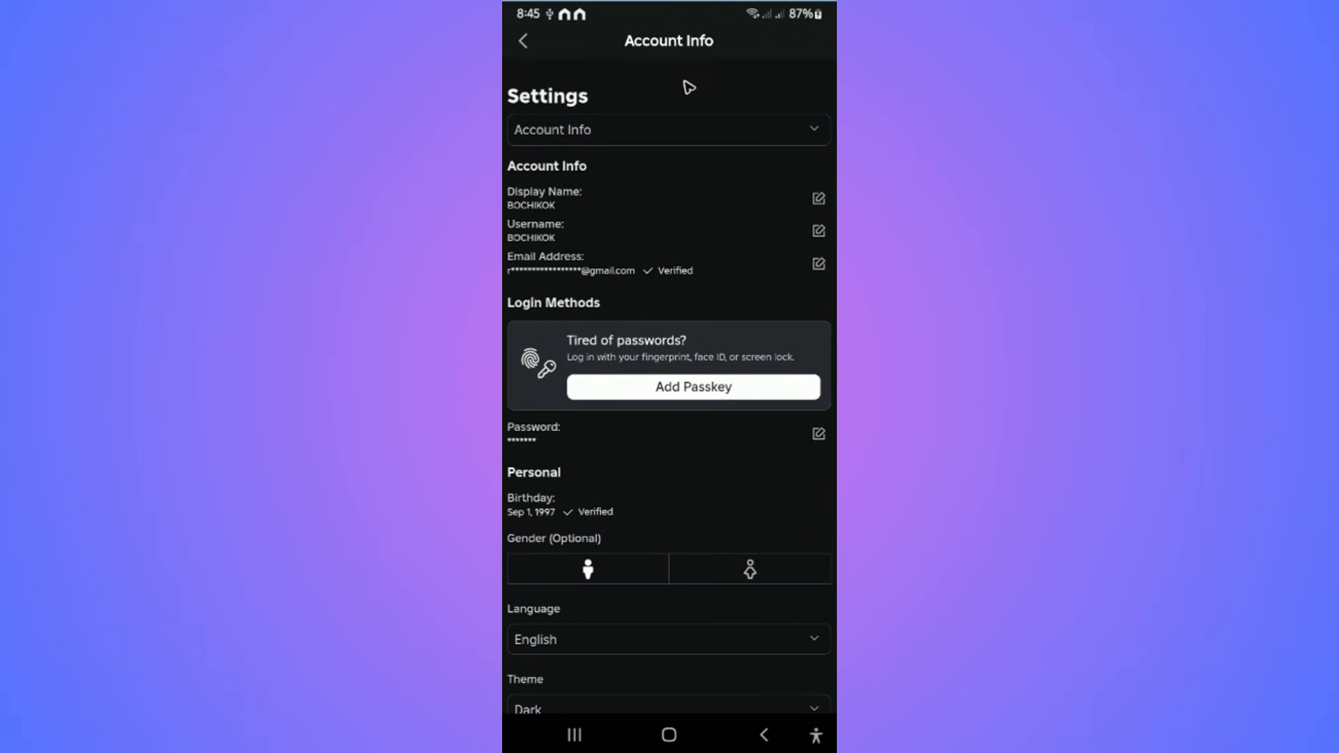
mouse_move(698, 310)
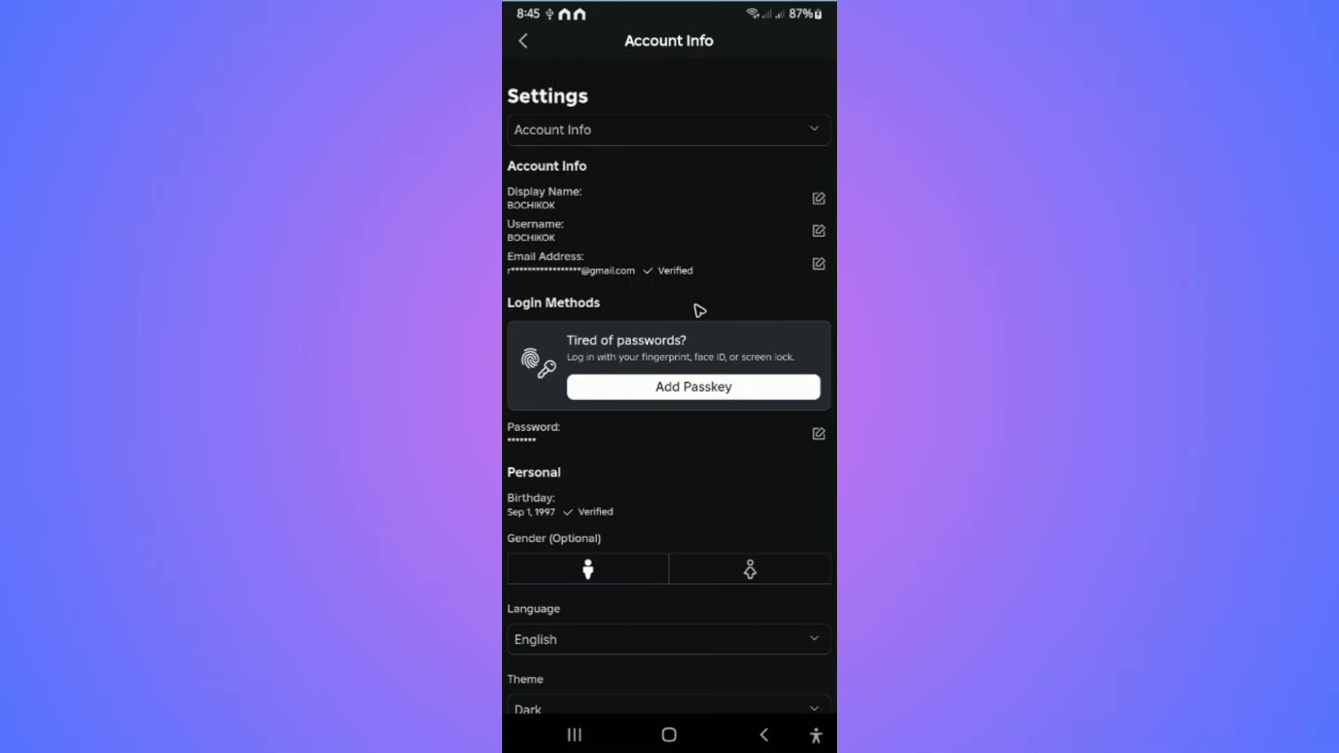